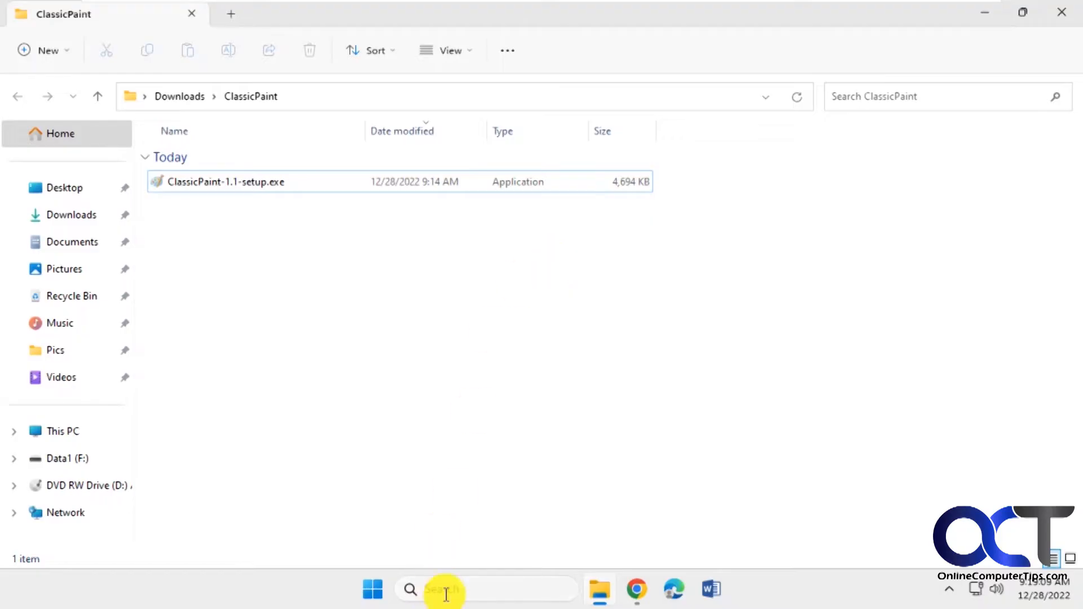
Step: Search 'pai' and open the built-in Paint app to a blank canvas
text(pai)
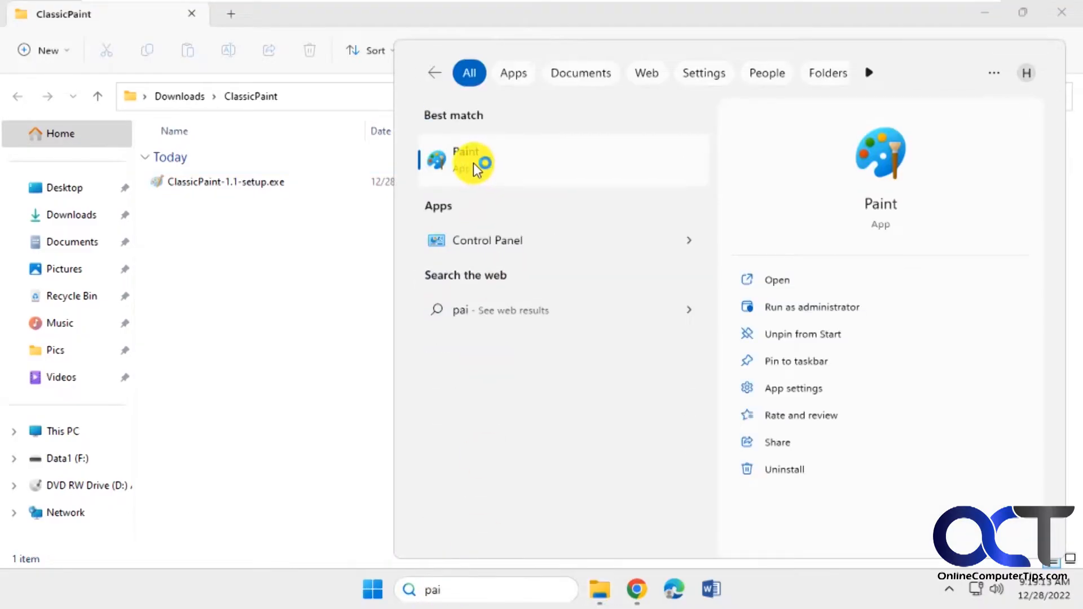
click(471, 161)
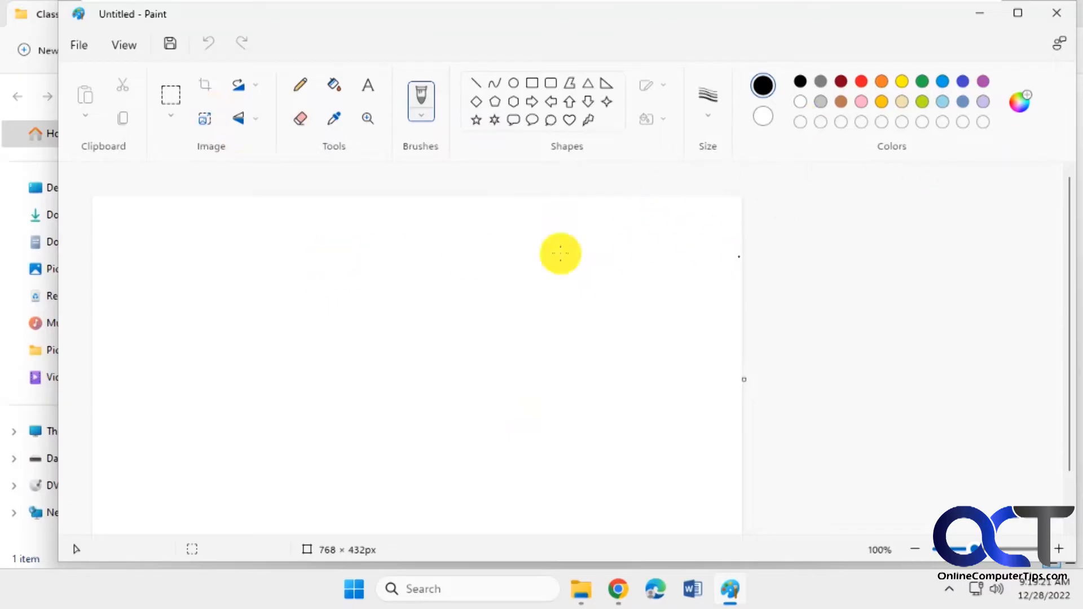
mouse_move(529, 256)
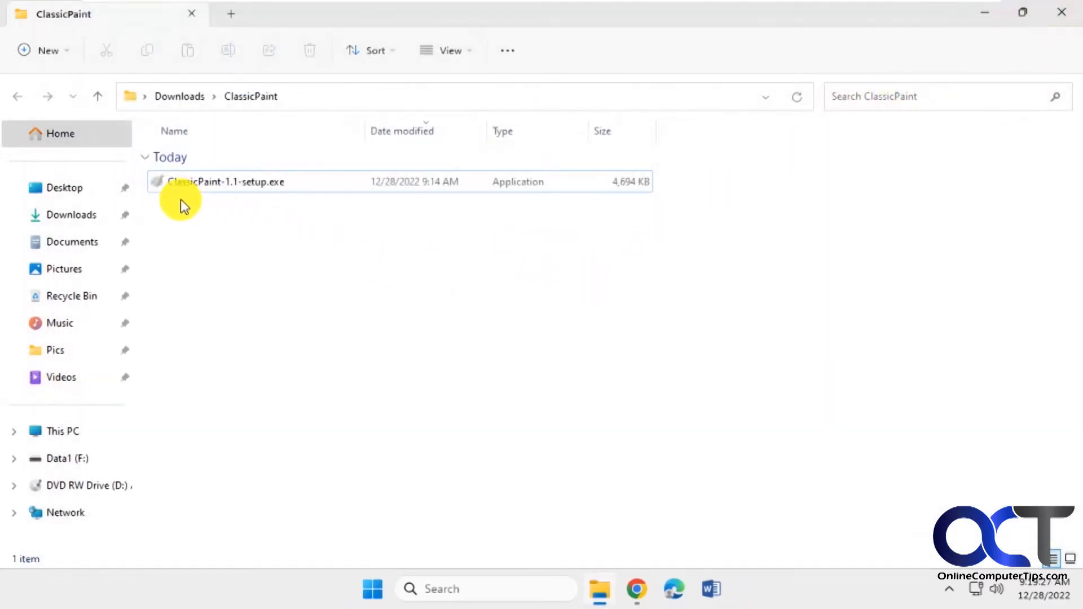
mouse_move(511, 241)
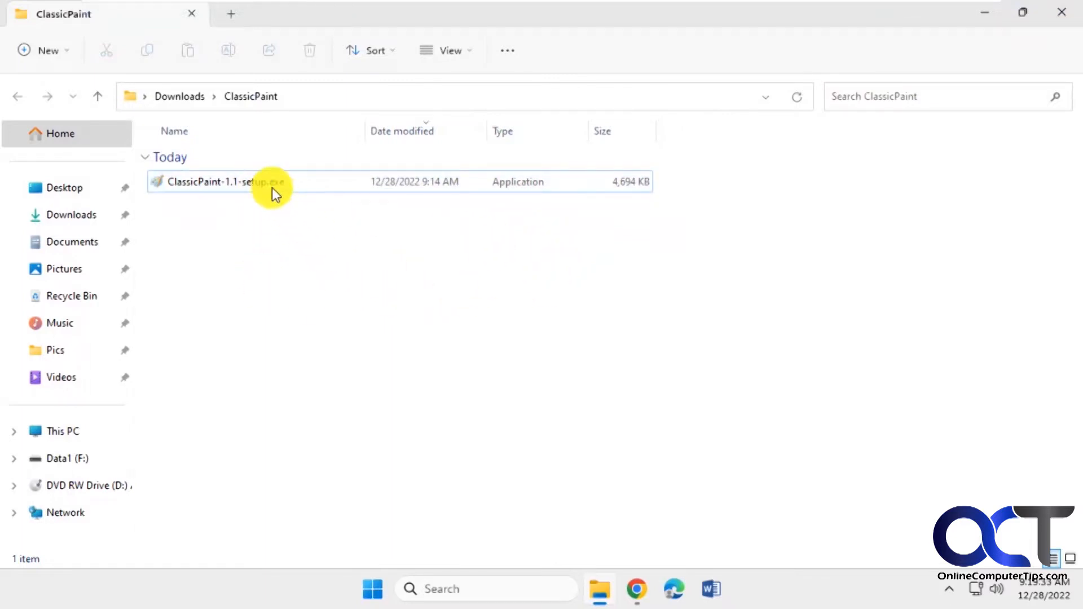
Step: Run ClassicPaint-1.1-setup.exe from the Downloads > ClassicPaint folder
double_click(230, 184)
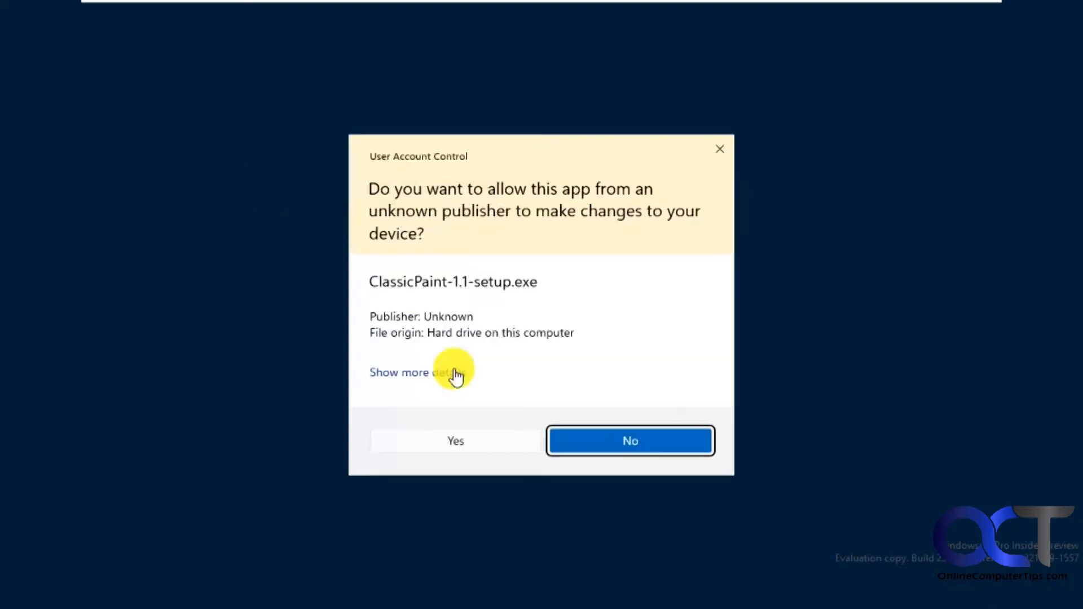
mouse_move(522, 239)
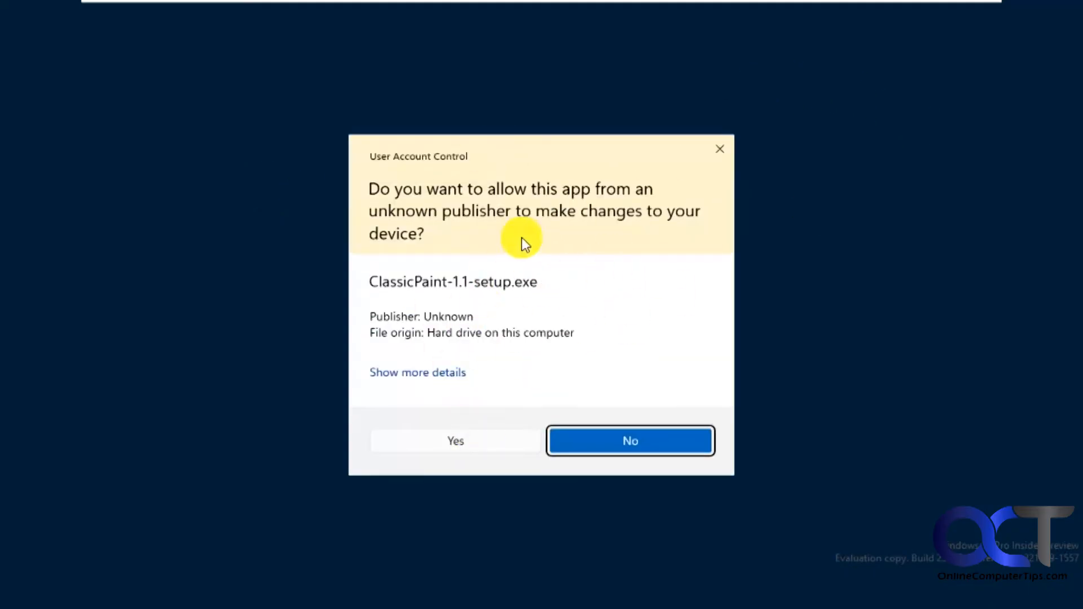
mouse_move(640, 186)
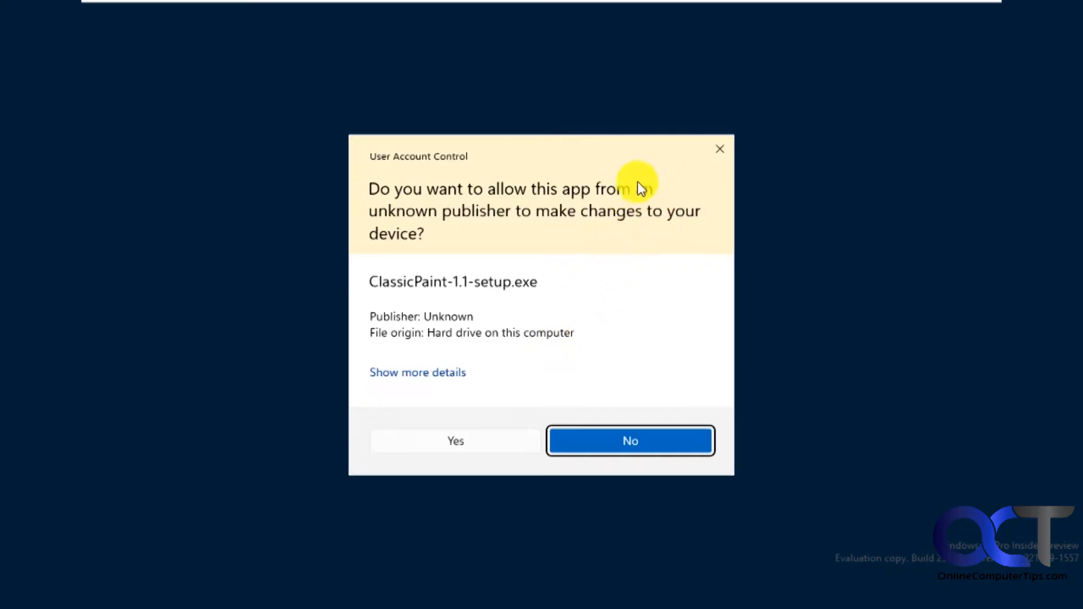
mouse_move(582, 325)
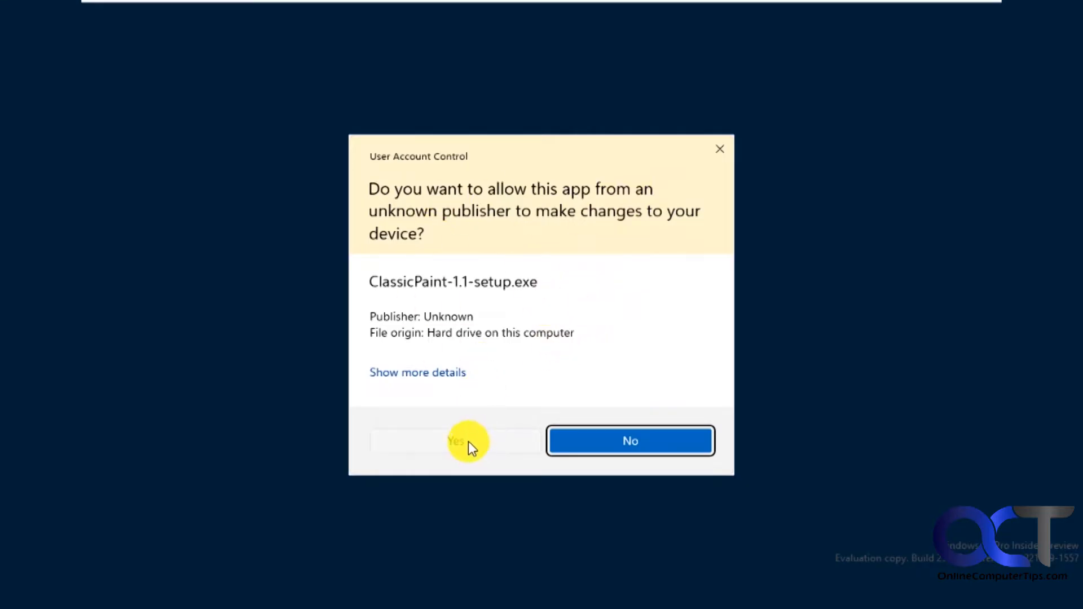
Step: Approve the UAC prompt, pass the welcome page and accept the default install folder
click(455, 441)
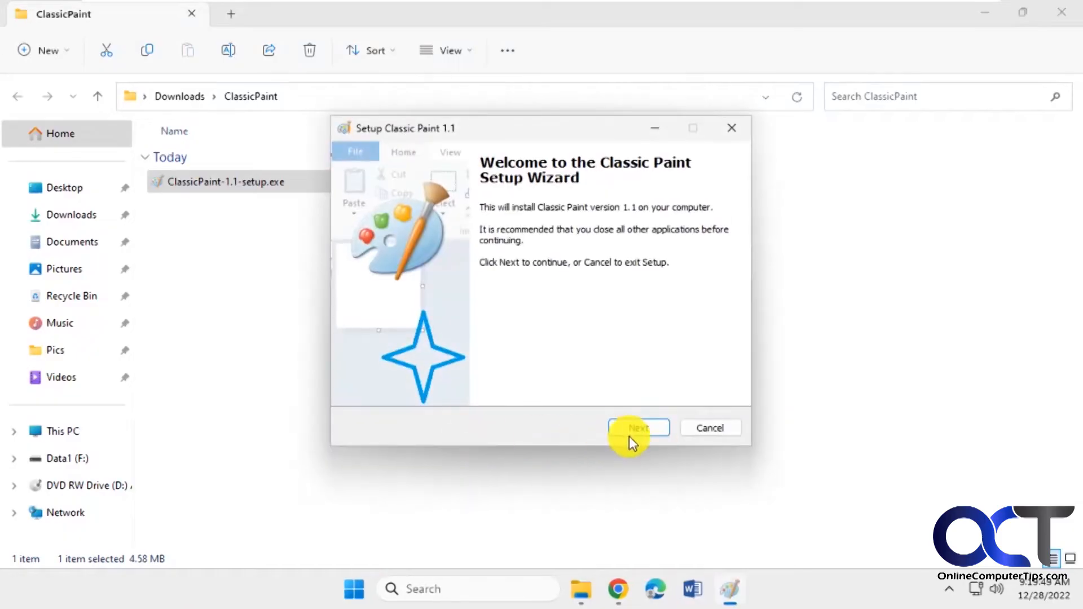
click(638, 427)
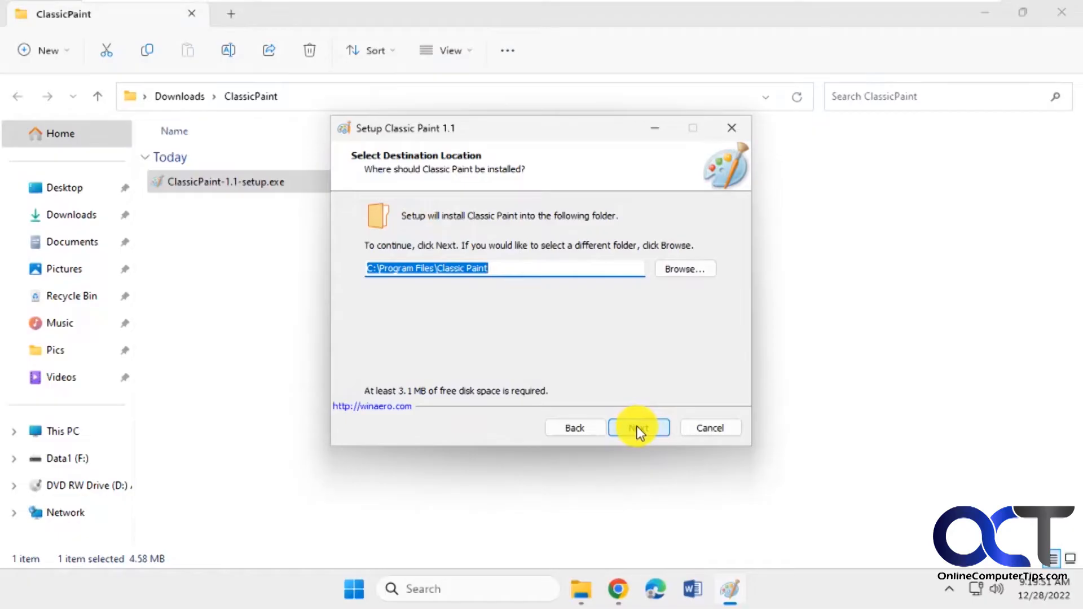
click(639, 427)
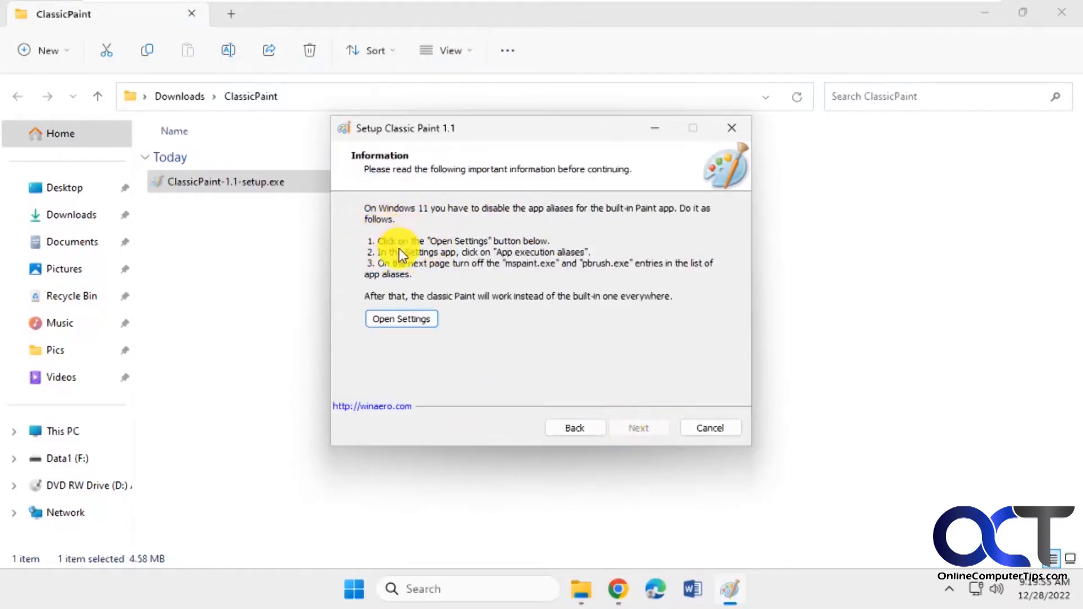
mouse_move(433, 289)
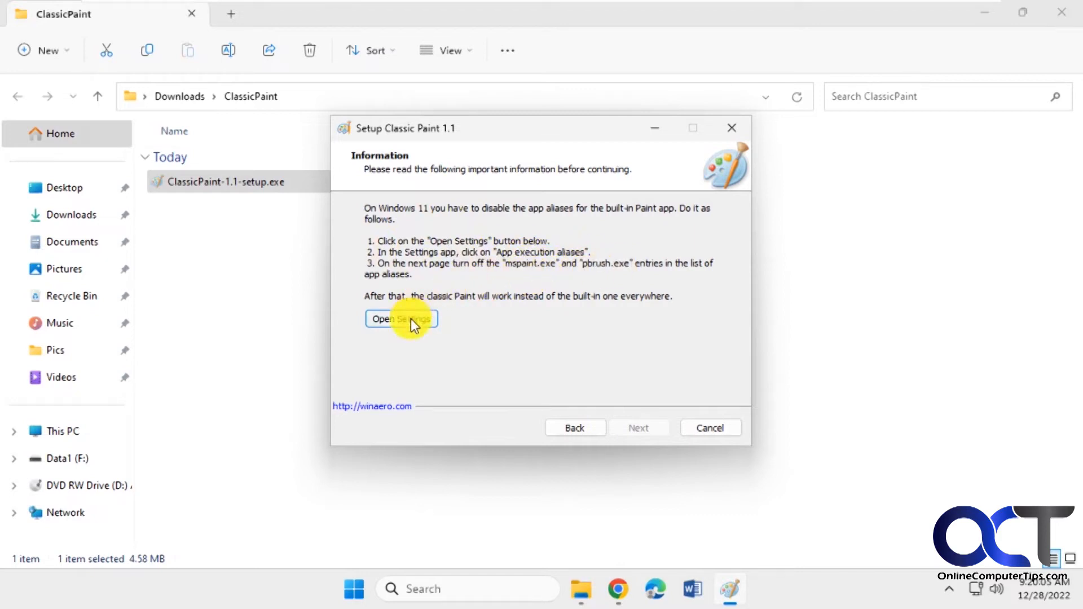
Step: Open App execution aliases and scroll to the Paint mspaint.exe and pbrush.exe aliases
click(401, 318)
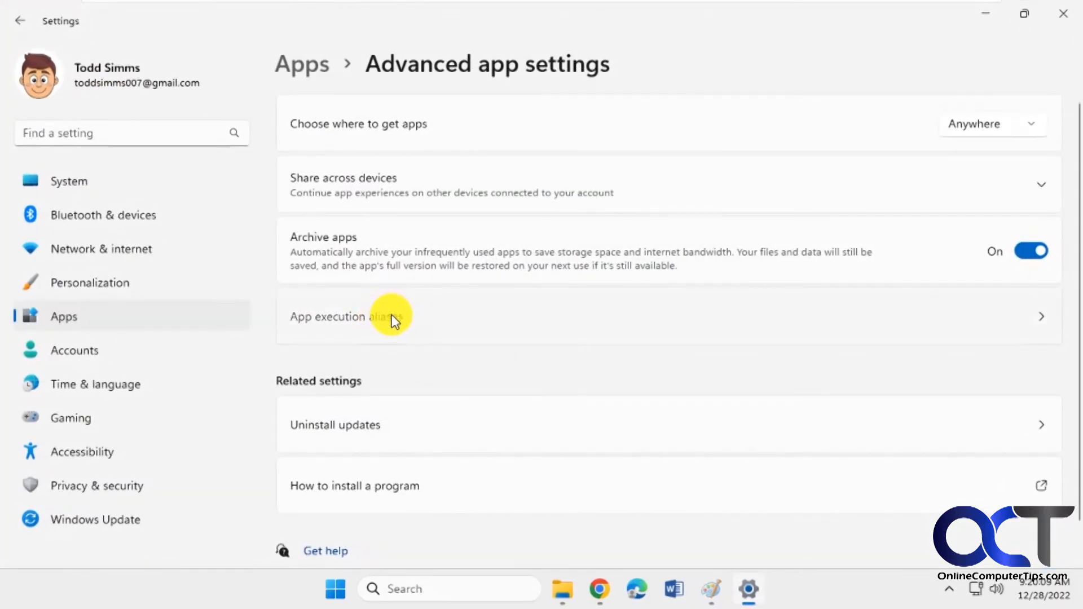
click(385, 317)
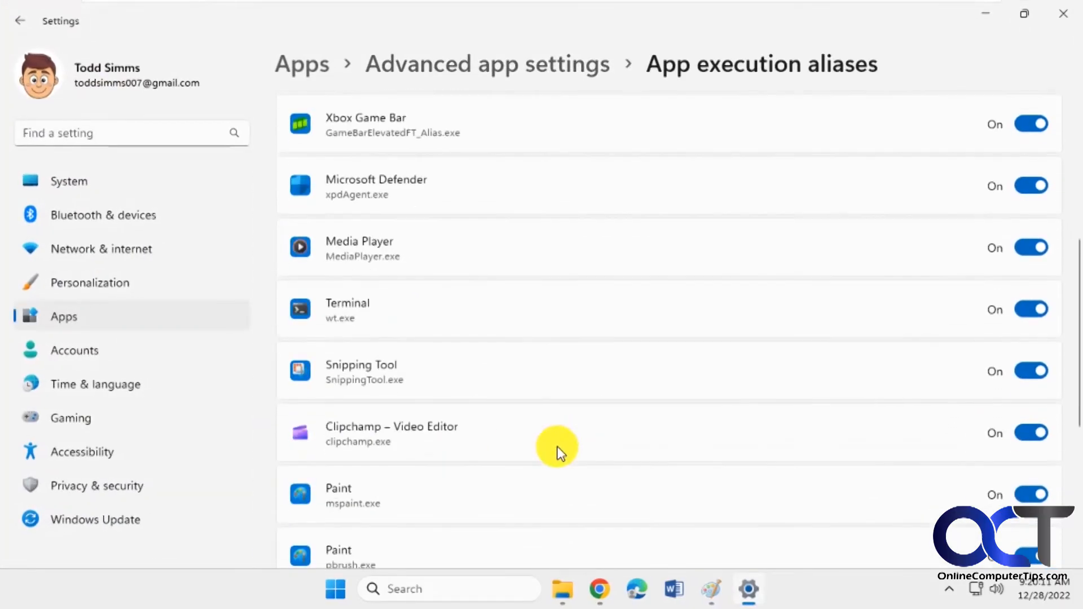
scroll(down, 3)
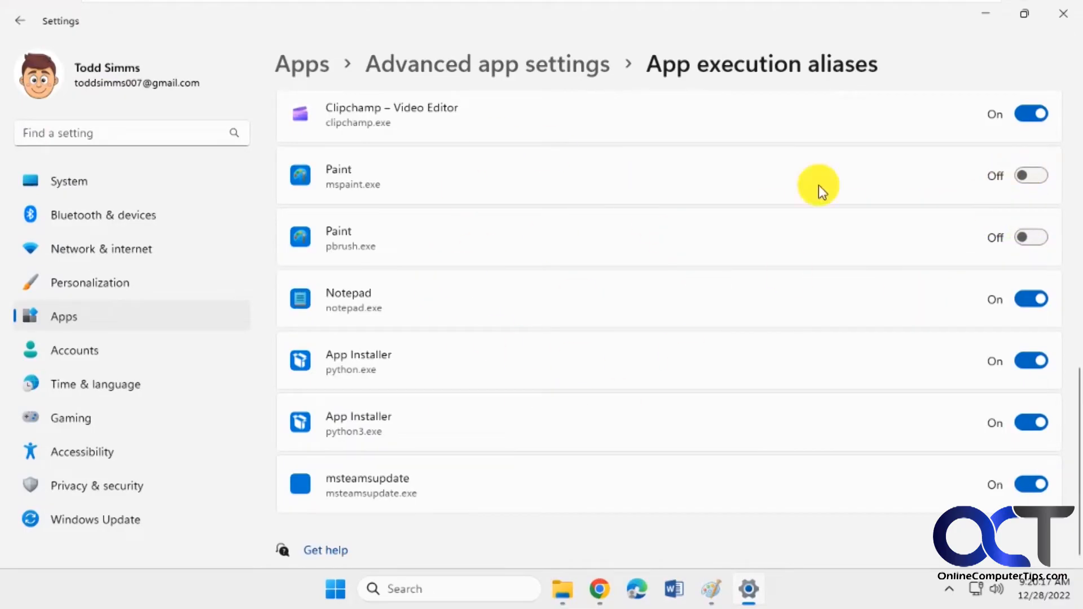
mouse_move(989, 16)
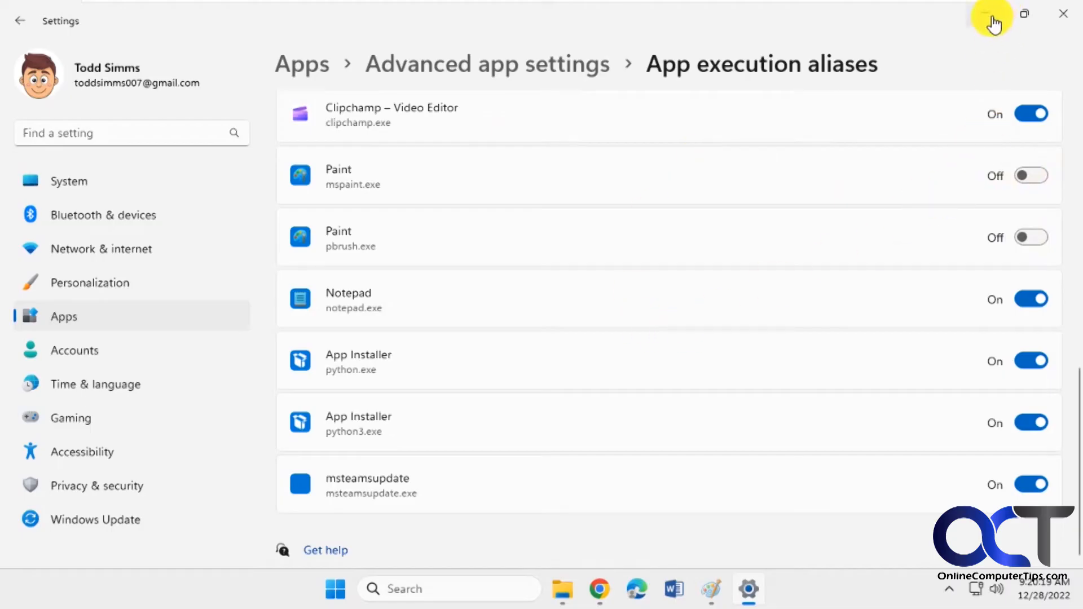
mouse_move(989, 17)
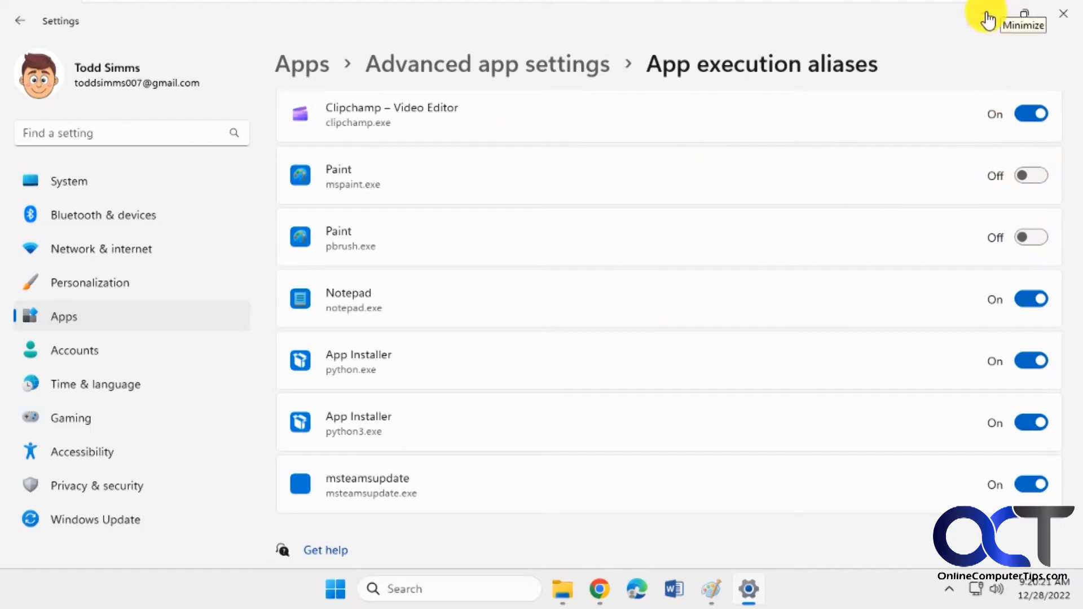
mouse_move(939, 37)
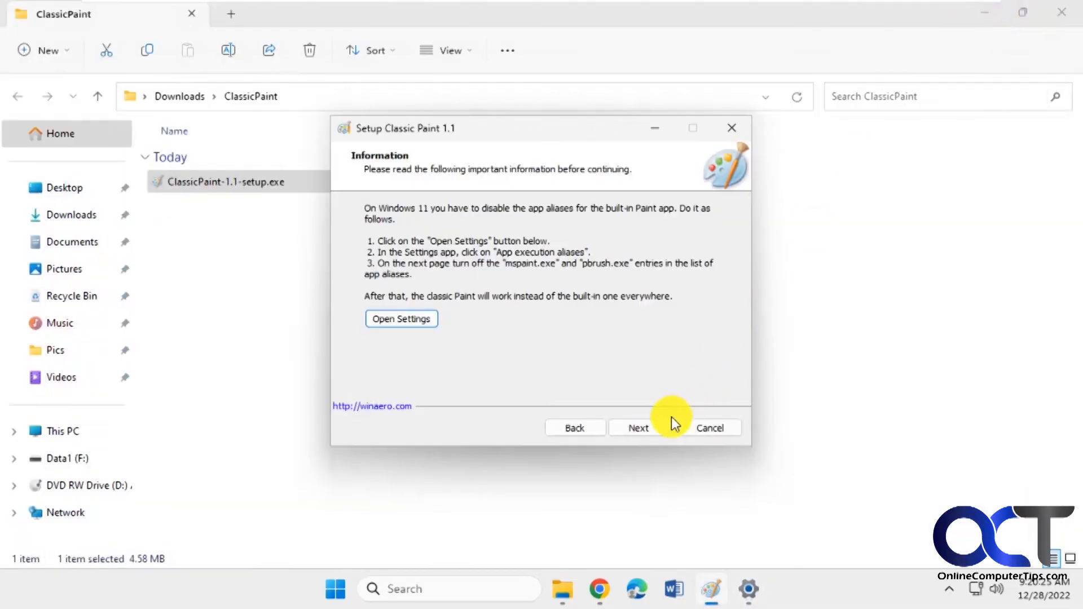
Step: Pass the alias information page, install with a desktop icon, and finish setup
click(639, 427)
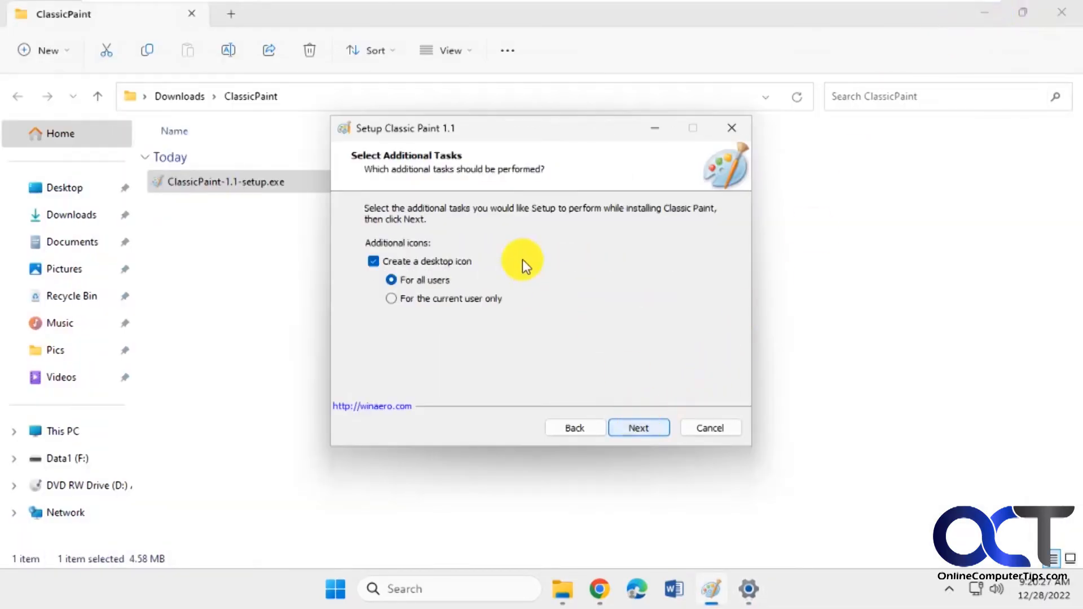
mouse_move(564, 324)
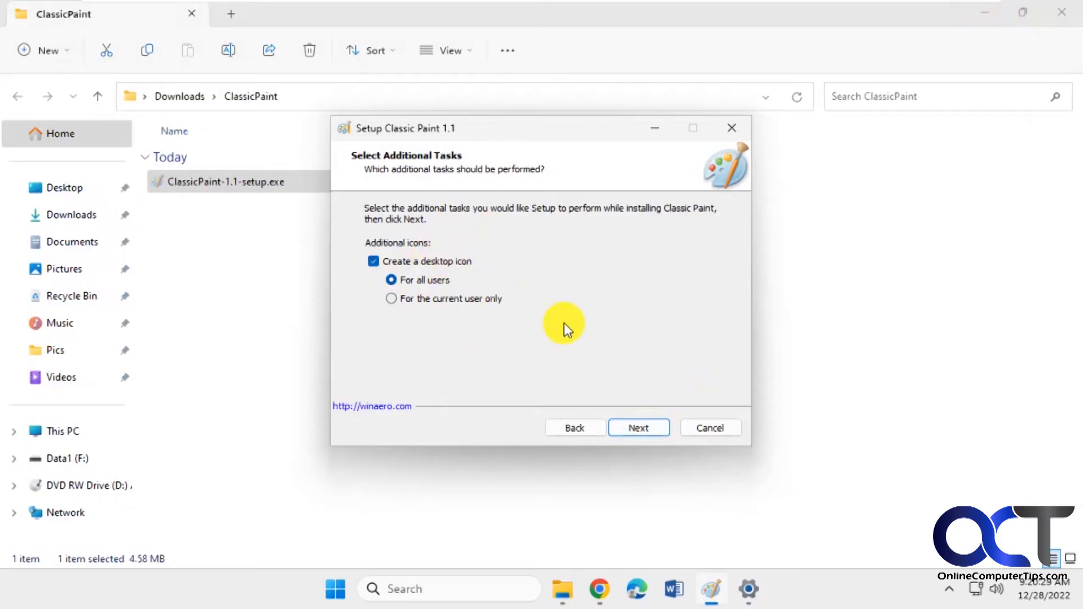
click(639, 427)
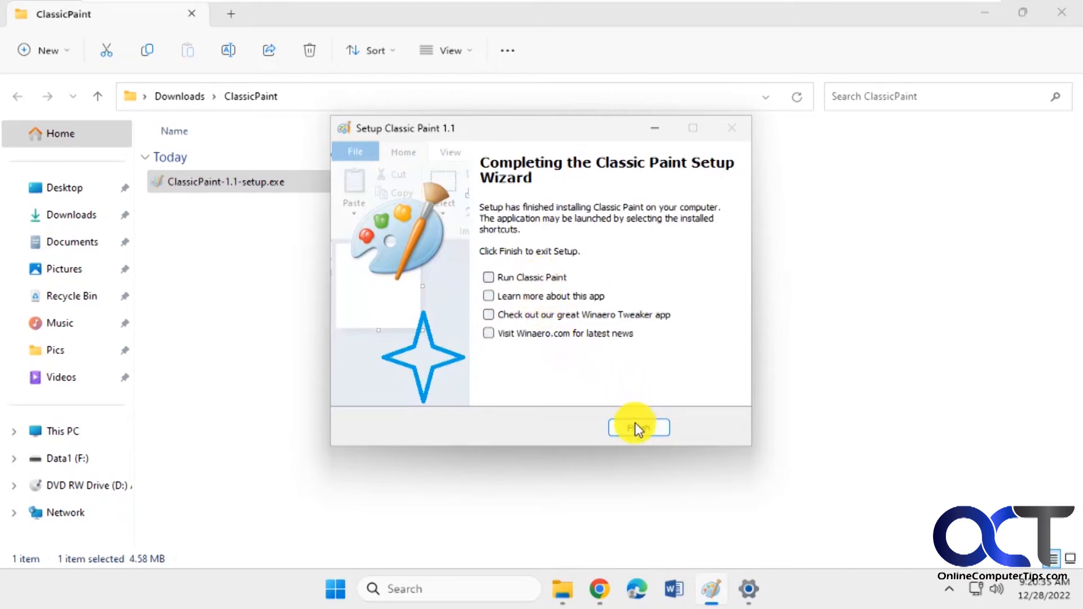
click(639, 428)
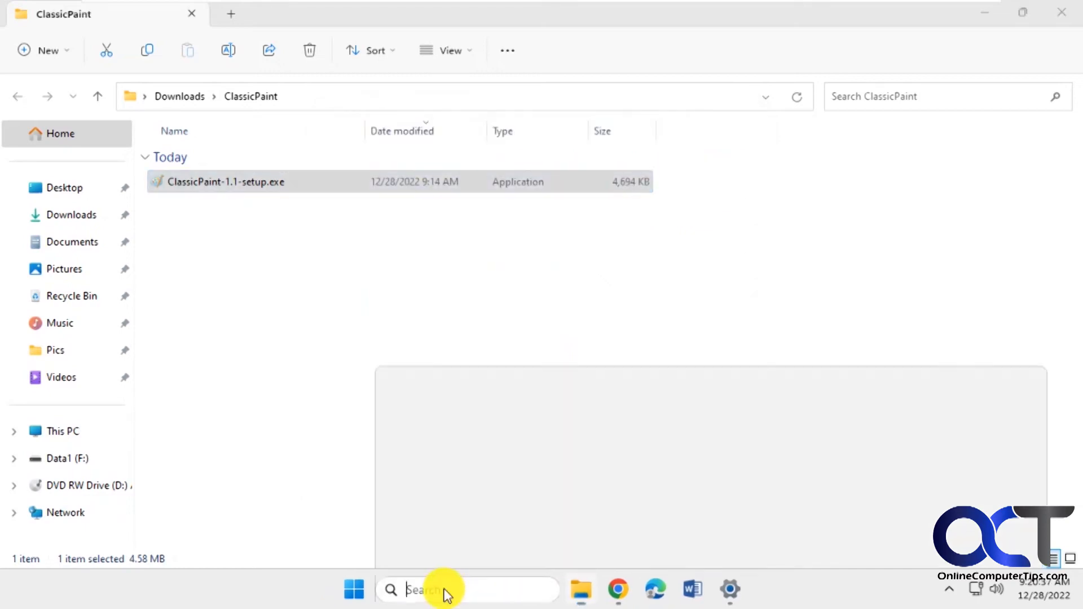
Step: Search 'paint' to open the Windows 11 Paint app, then search 'paint' again
text(paint)
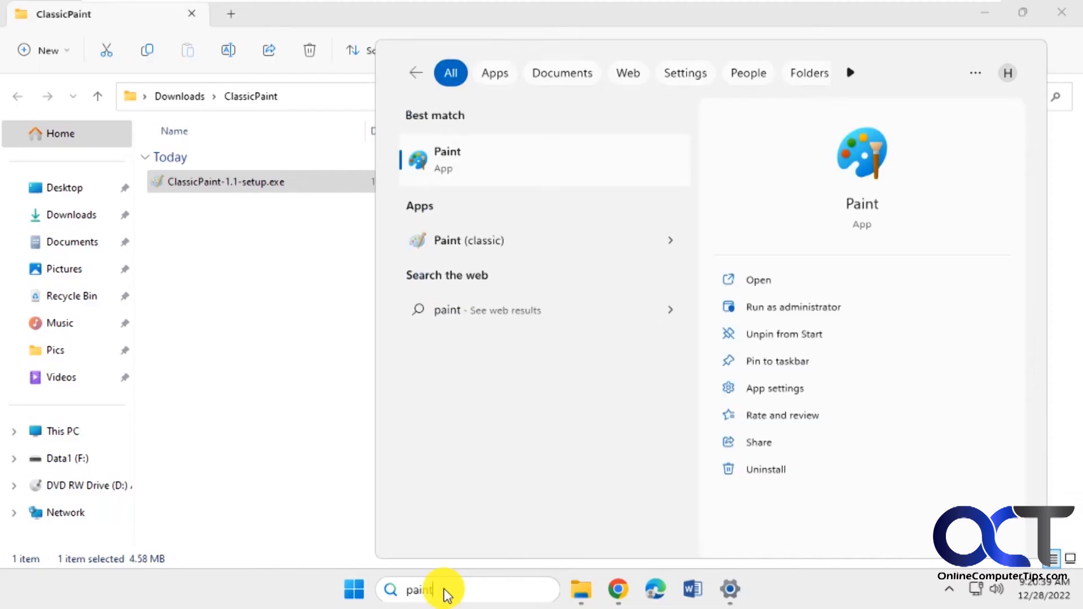
click(446, 160)
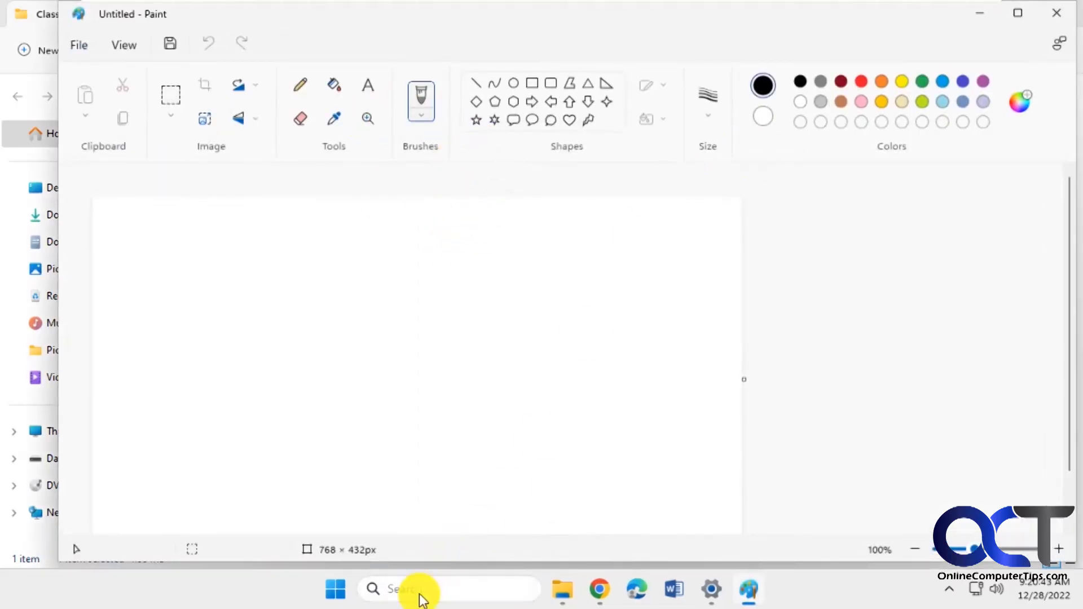
text(paint)
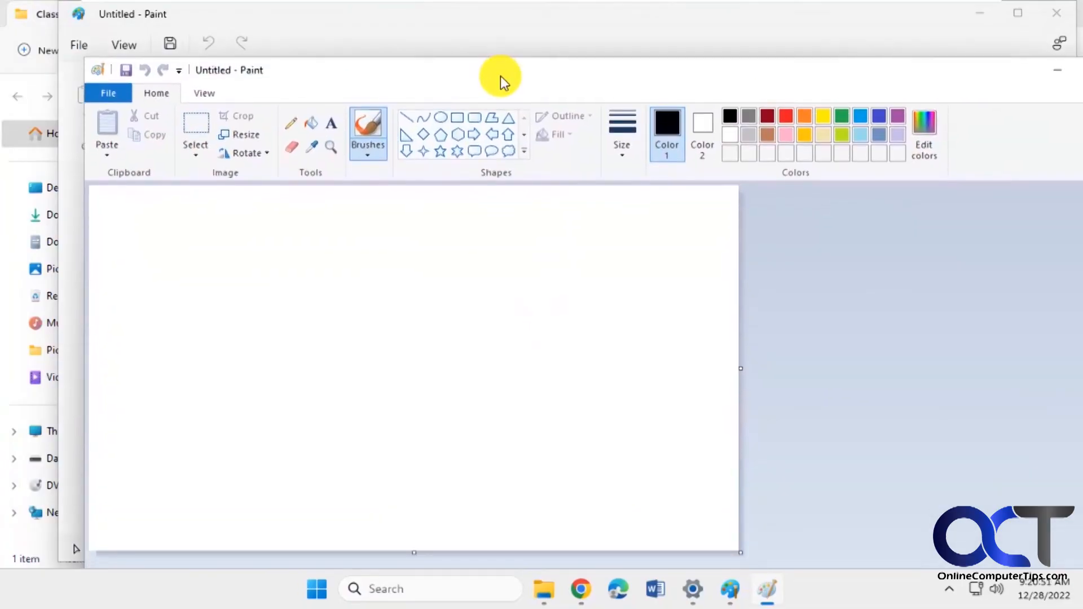
mouse_move(497, 87)
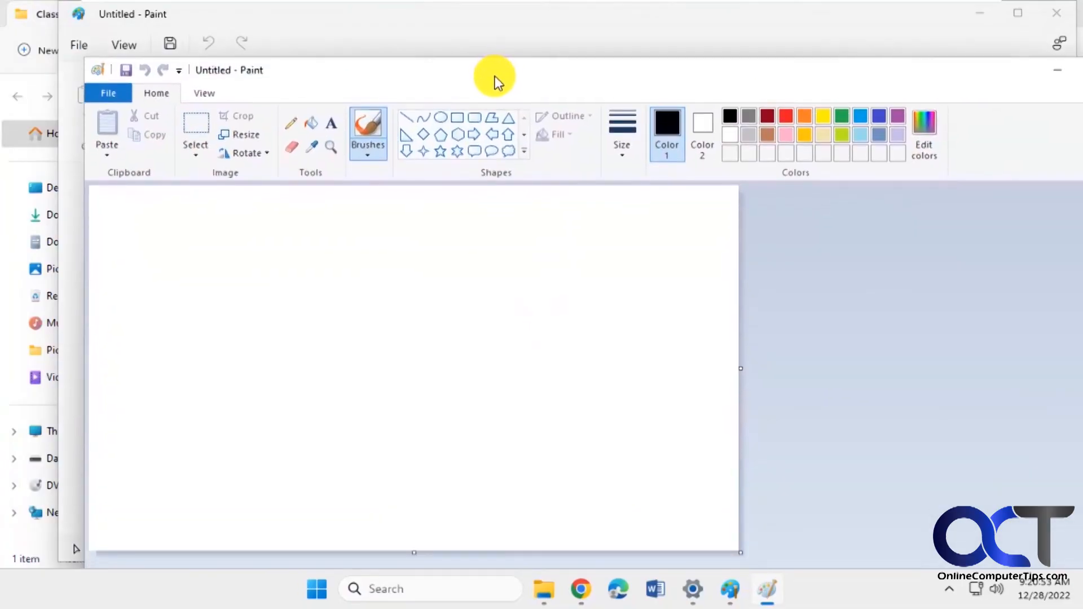
mouse_move(544, 379)
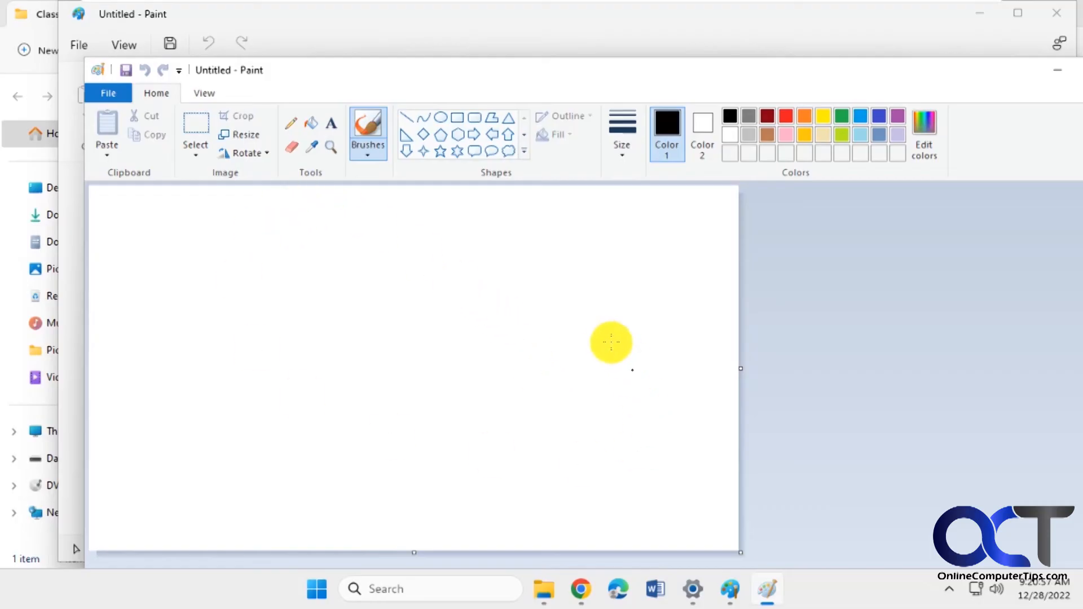
mouse_move(539, 254)
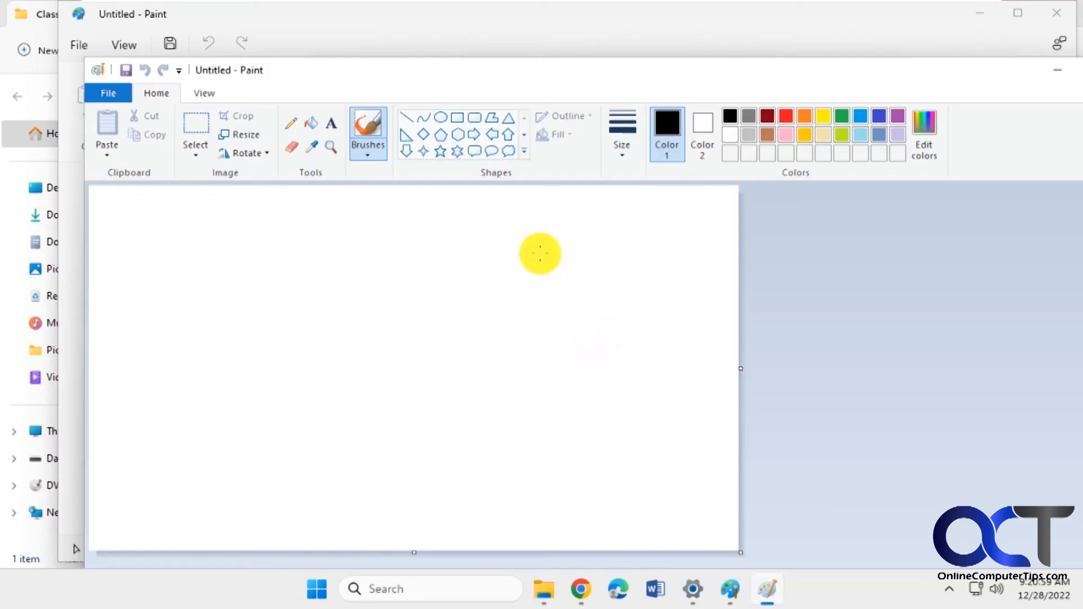